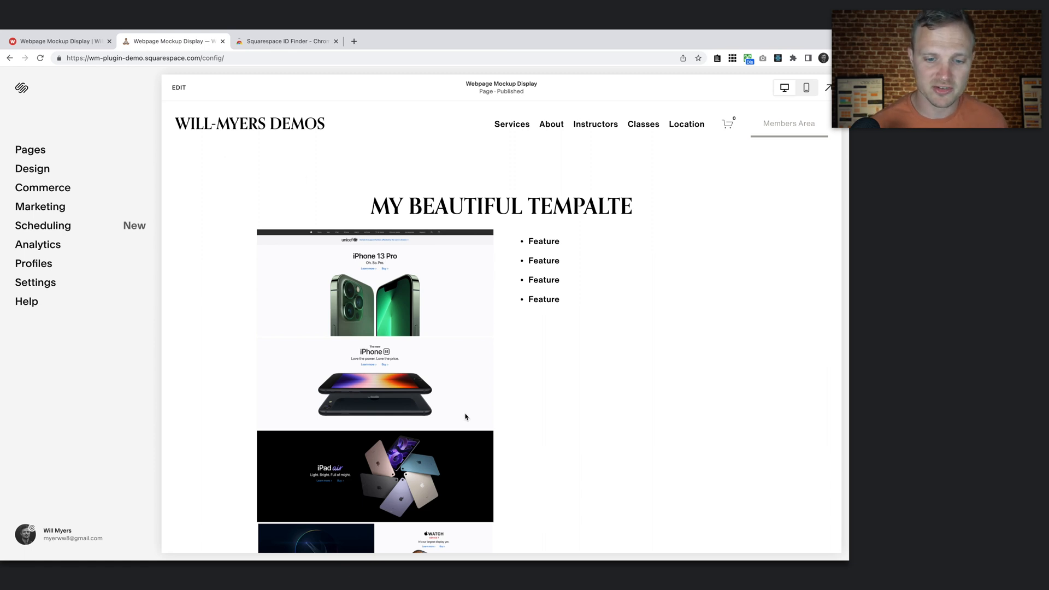
# Check the installed Squarespace ID Finder extension in the Chrome Web Store and return to the site
pyautogui.scroll(-3)
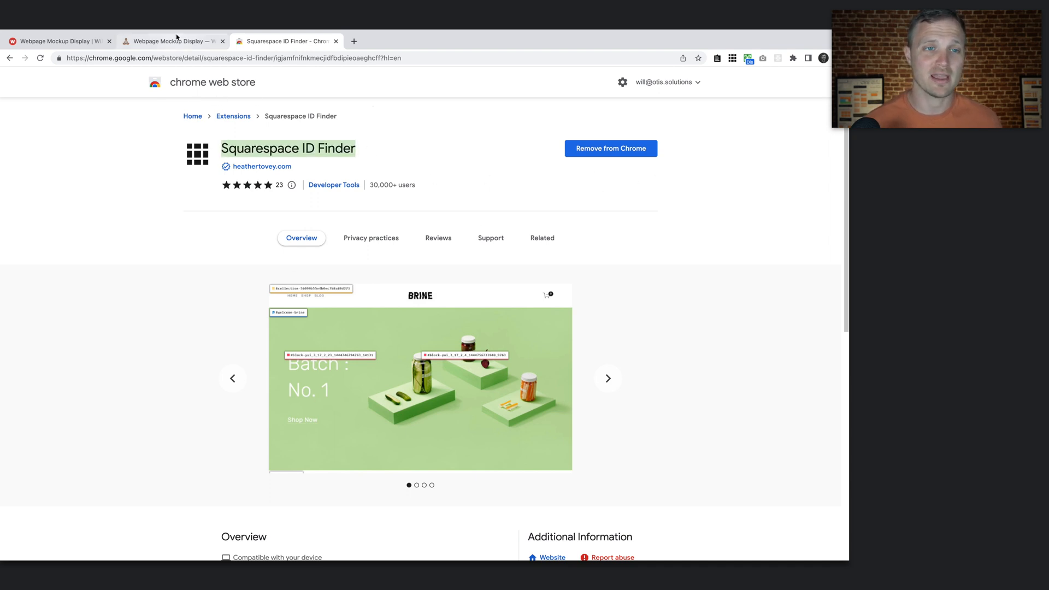
pyautogui.click(171, 41)
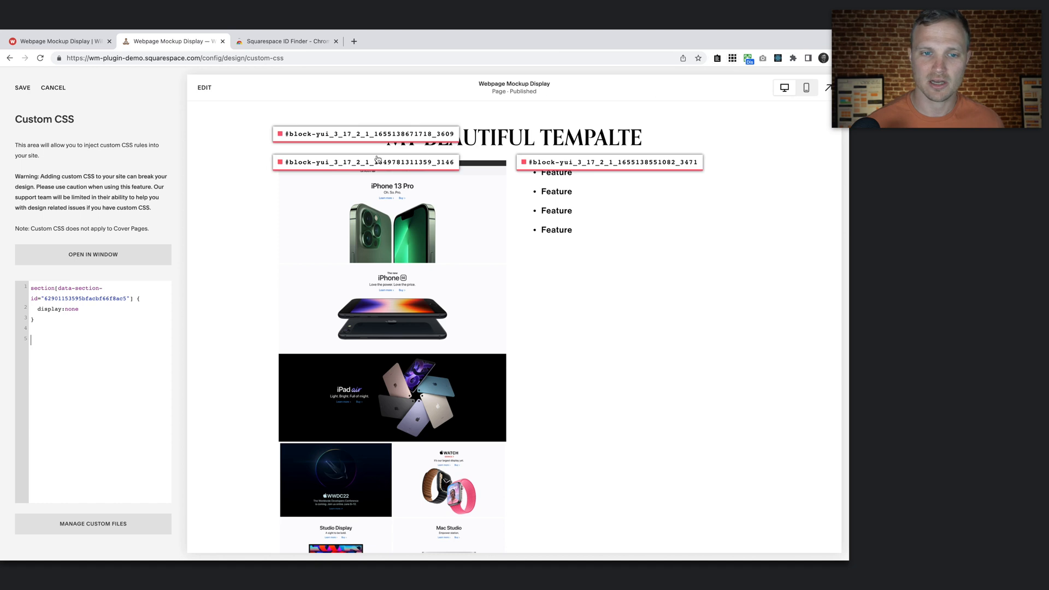
pyautogui.moveTo(394, 381)
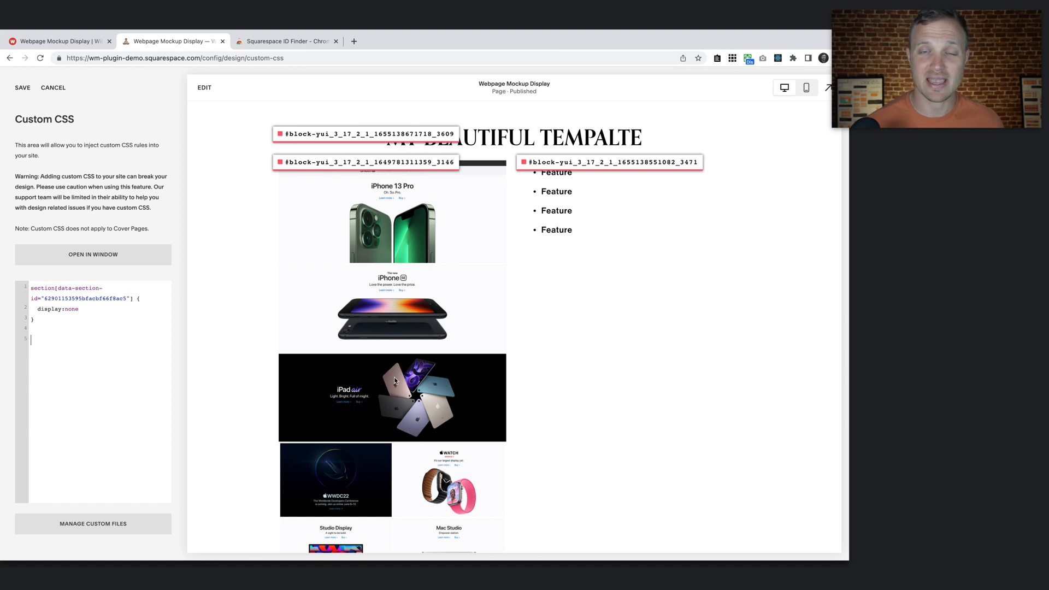
pyautogui.click(367, 162)
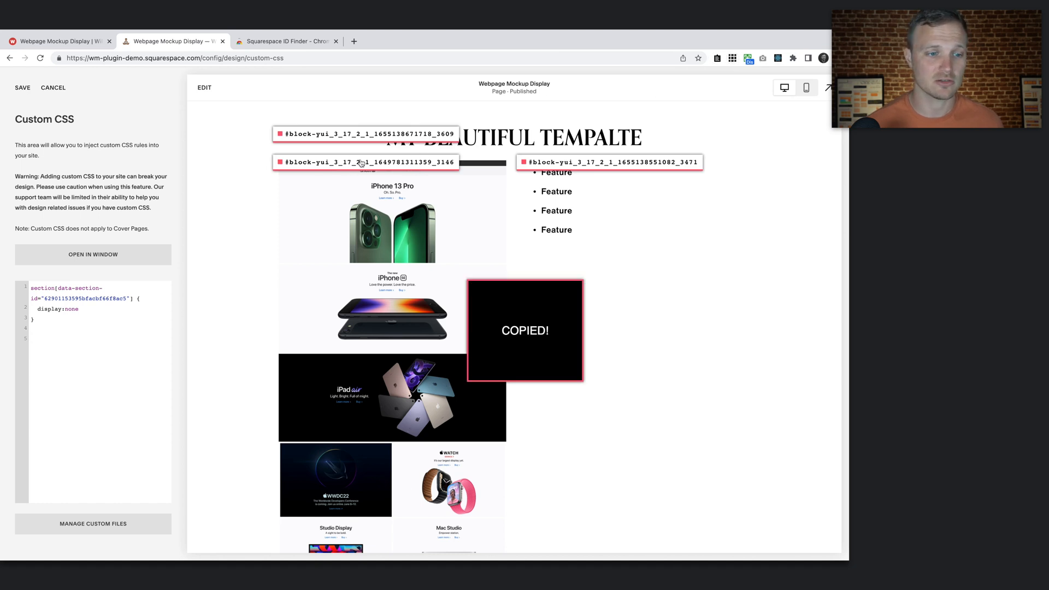
pyautogui.write('#block-yui_3_17_2_1_1649781311359_3146')
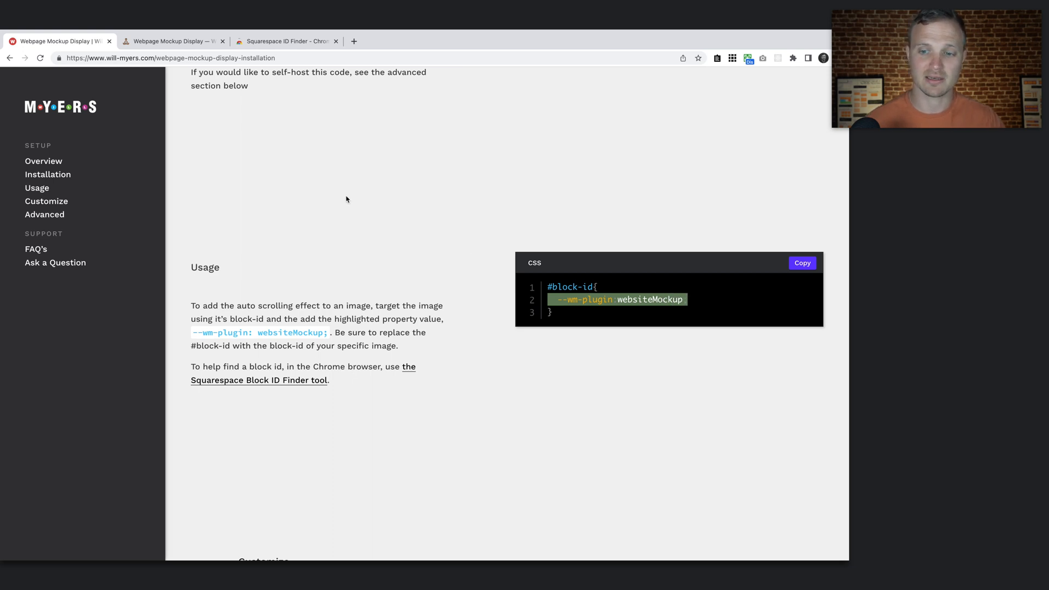
pyautogui.click(173, 41)
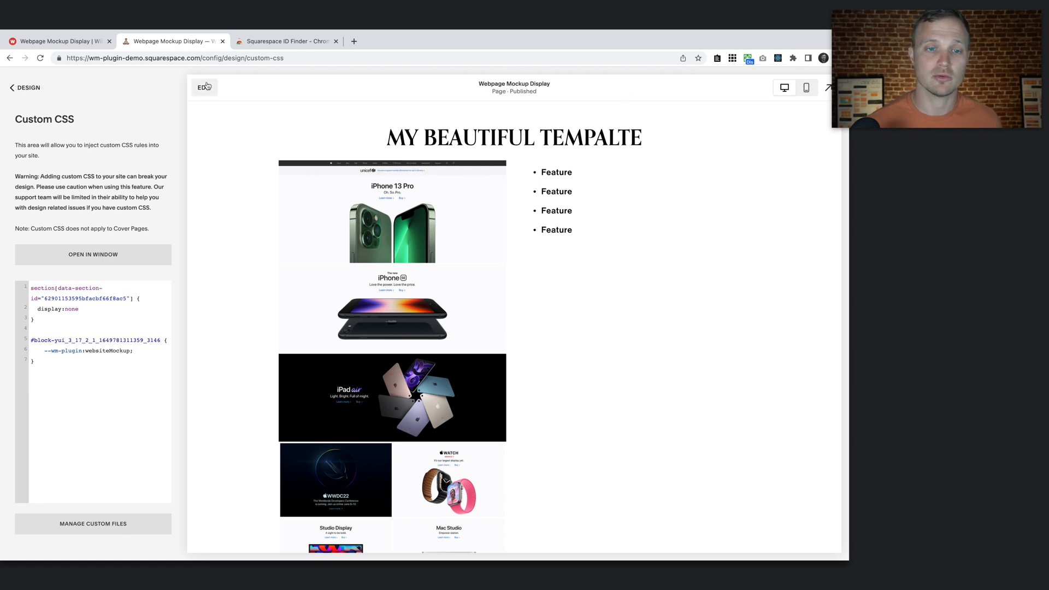
# Reload the editor and watch the image scroll in the mobile and desktop previews
pyautogui.click(38, 57)
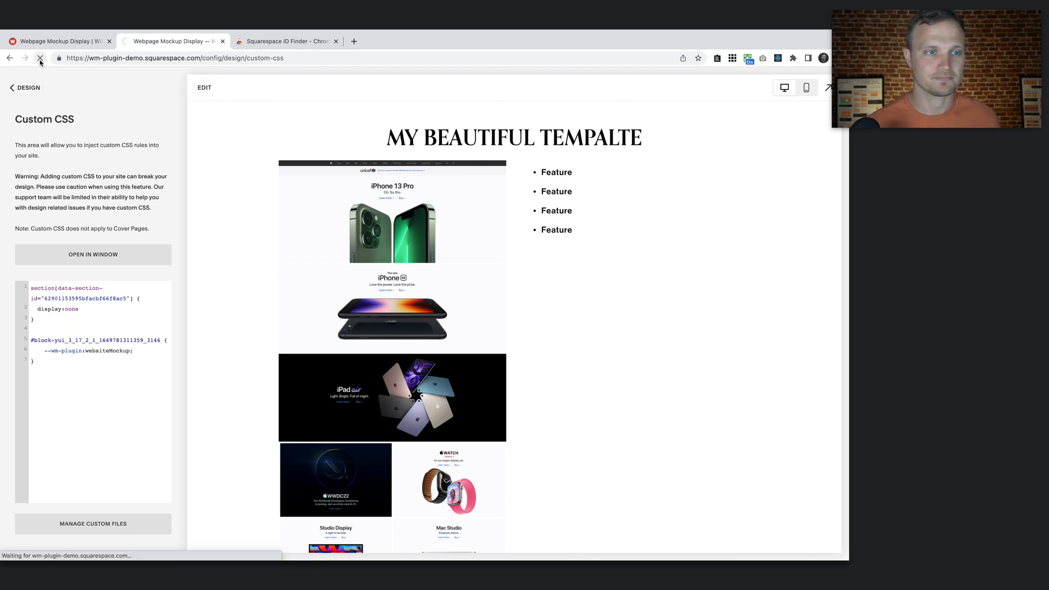
pyautogui.click(39, 58)
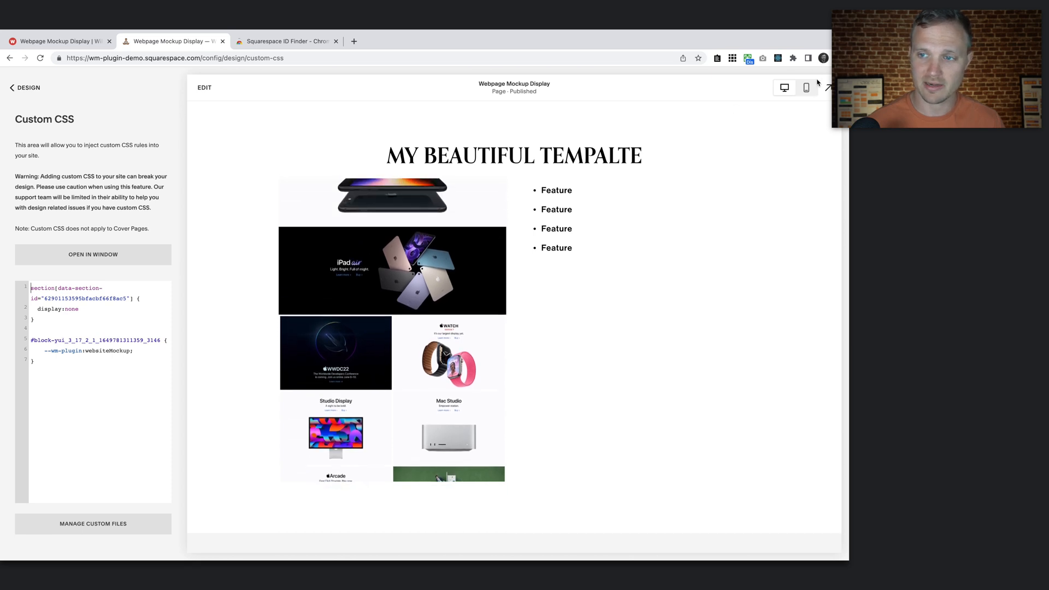
pyautogui.click(806, 87)
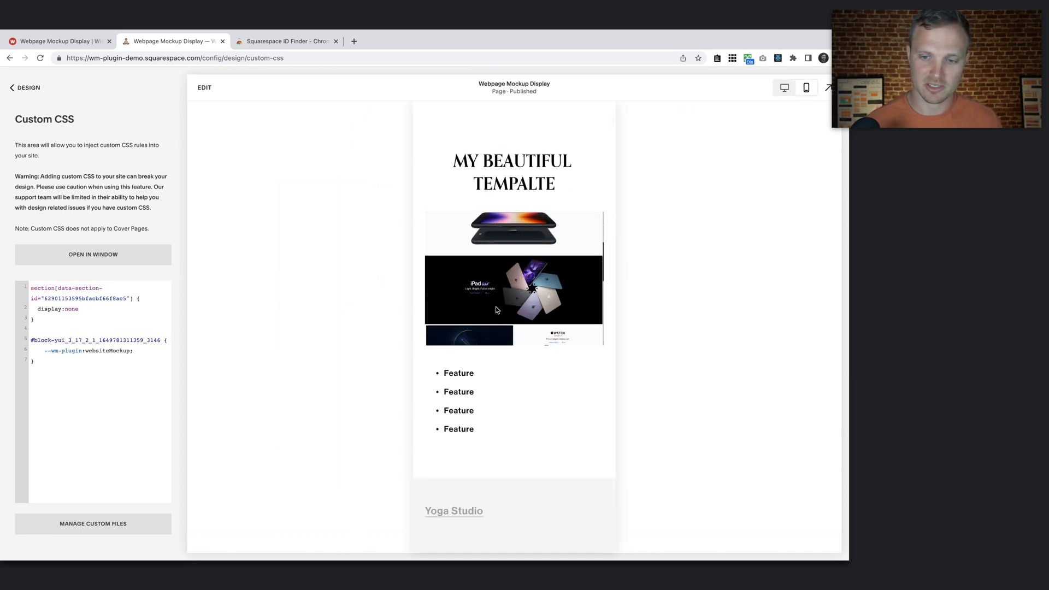
pyautogui.scroll(-3)
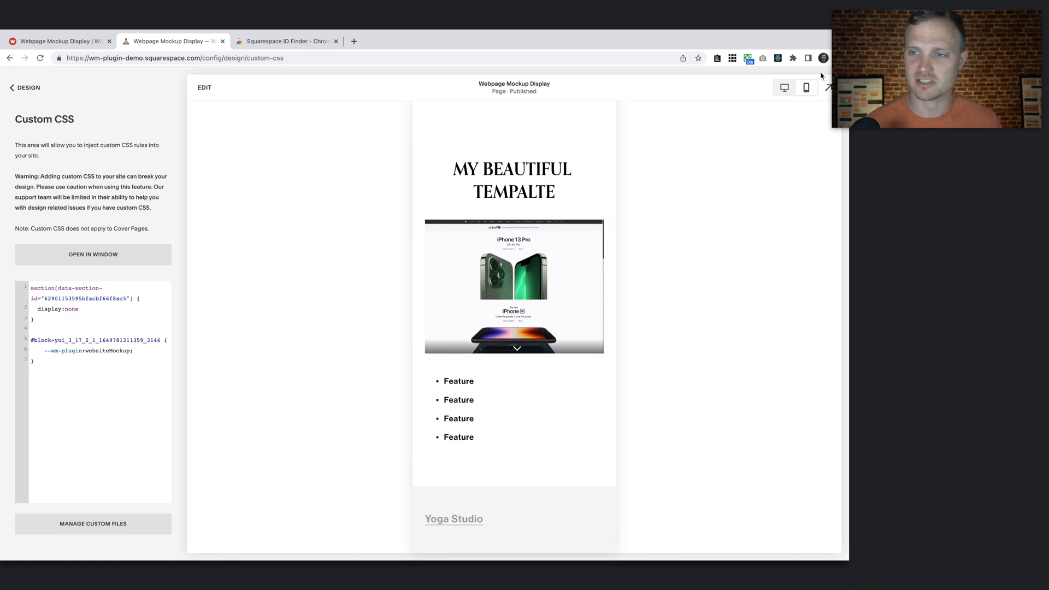
pyautogui.click(783, 87)
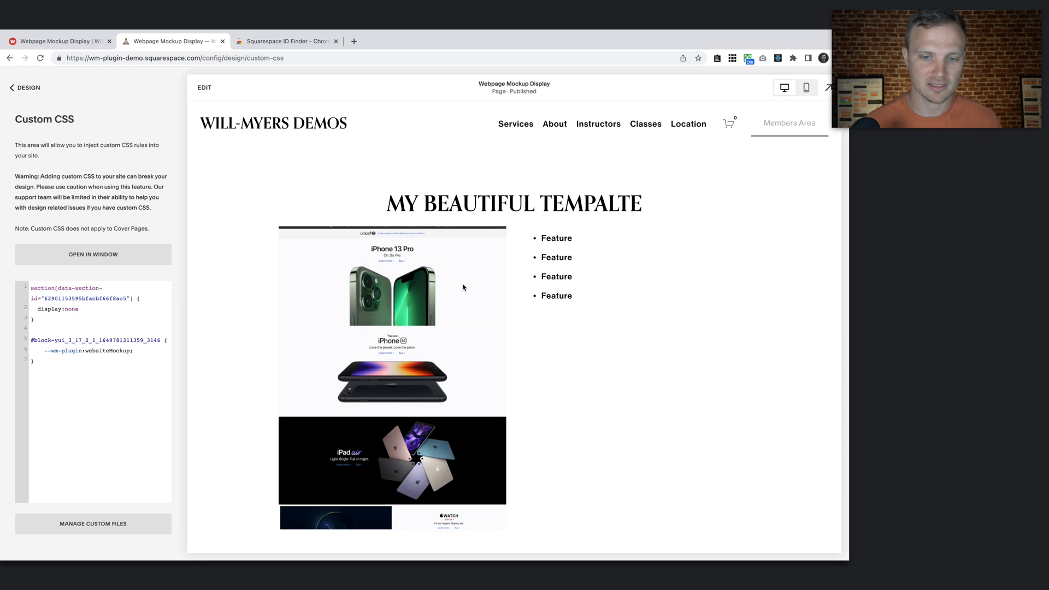
pyautogui.scroll(-3)
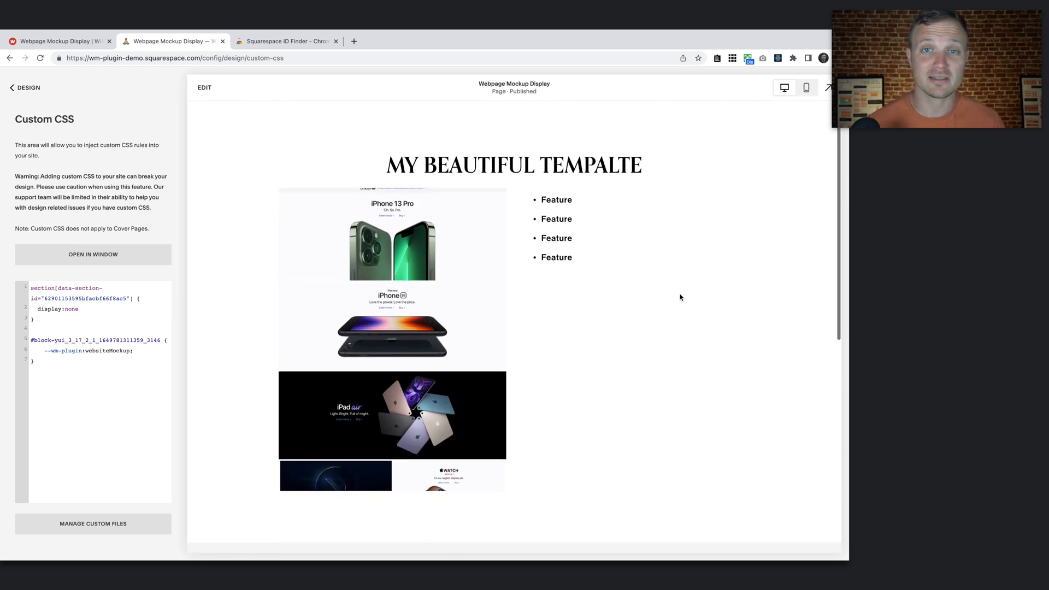
pyautogui.click(59, 41)
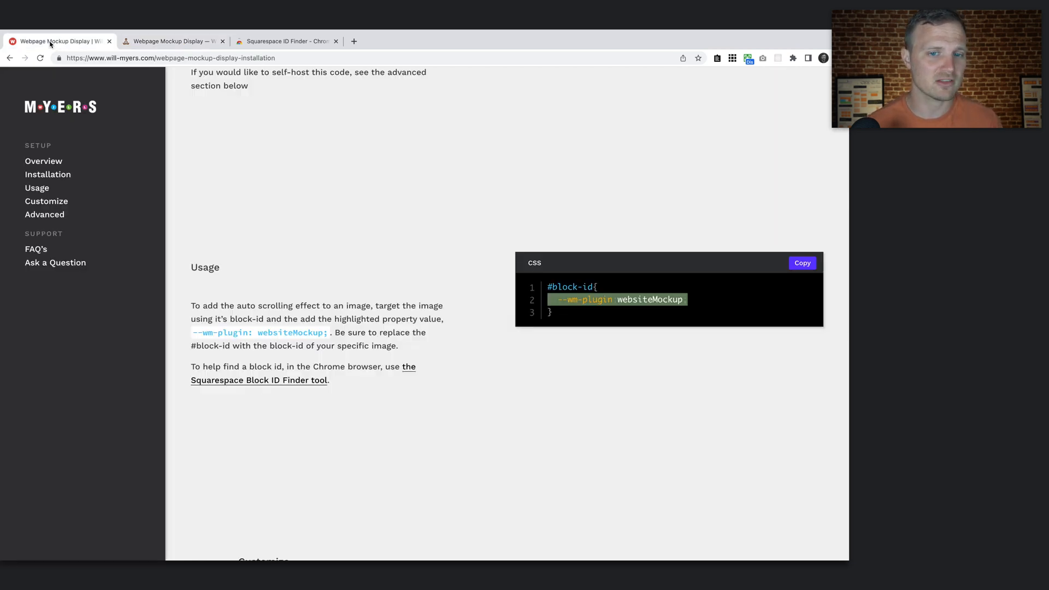
# Scroll to the Customize section and show its global settings CSS on the Code tab
pyautogui.scroll(-3)
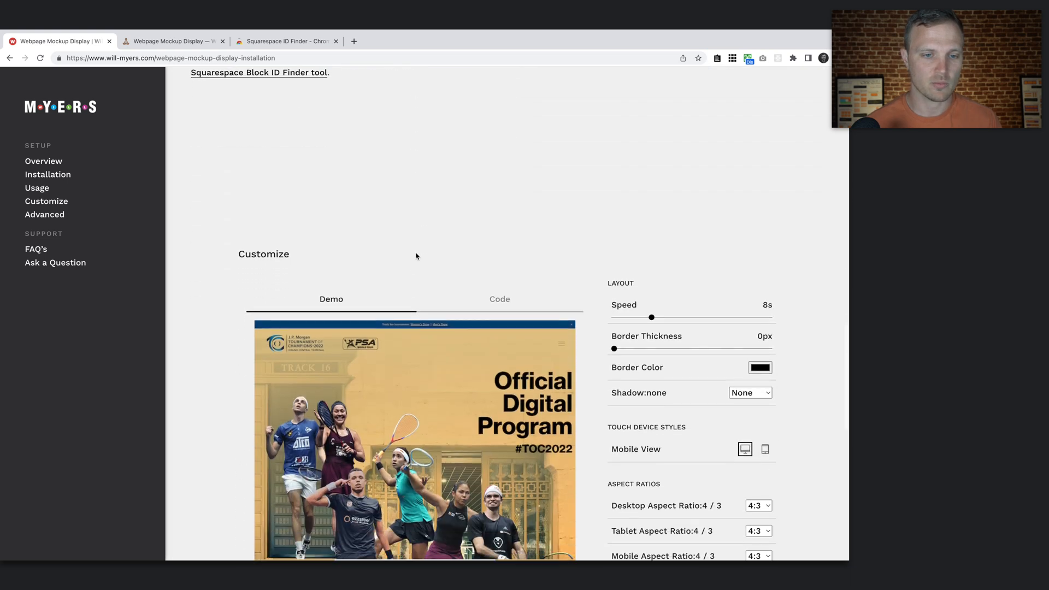
pyautogui.scroll(-3)
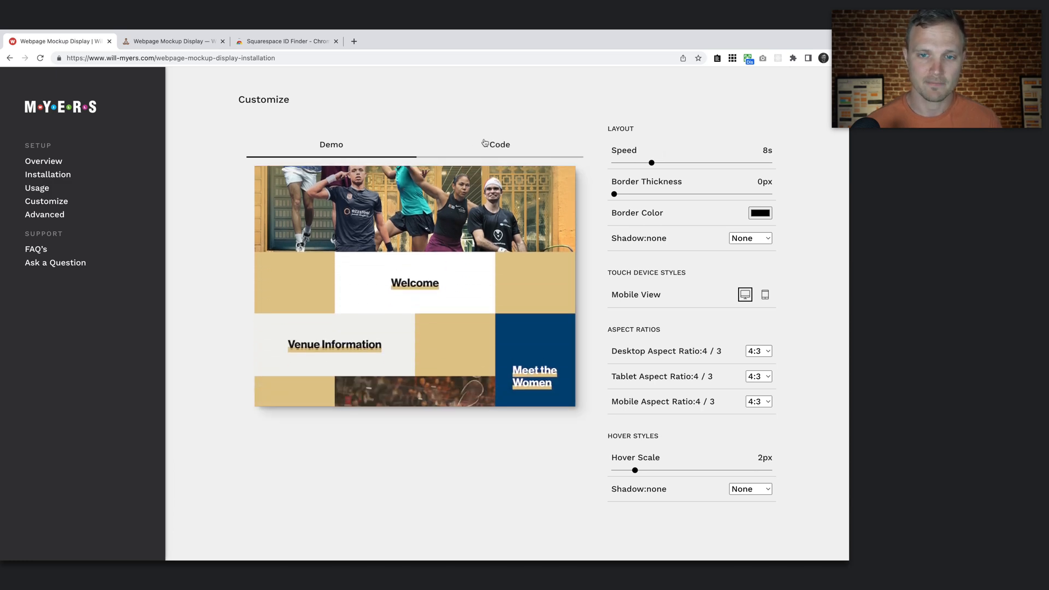
pyautogui.click(498, 143)
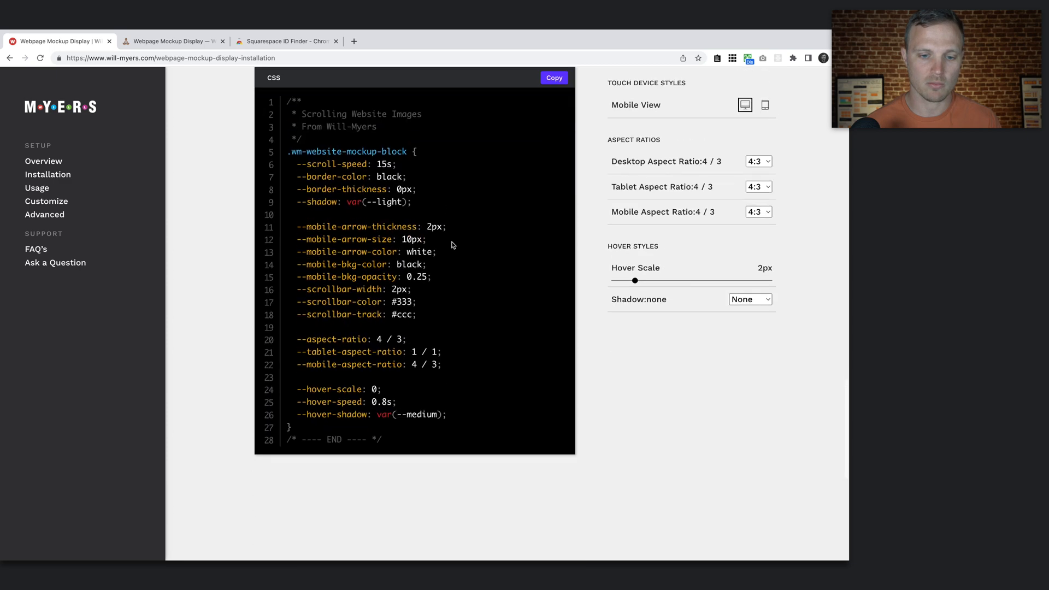
pyautogui.scroll(3)
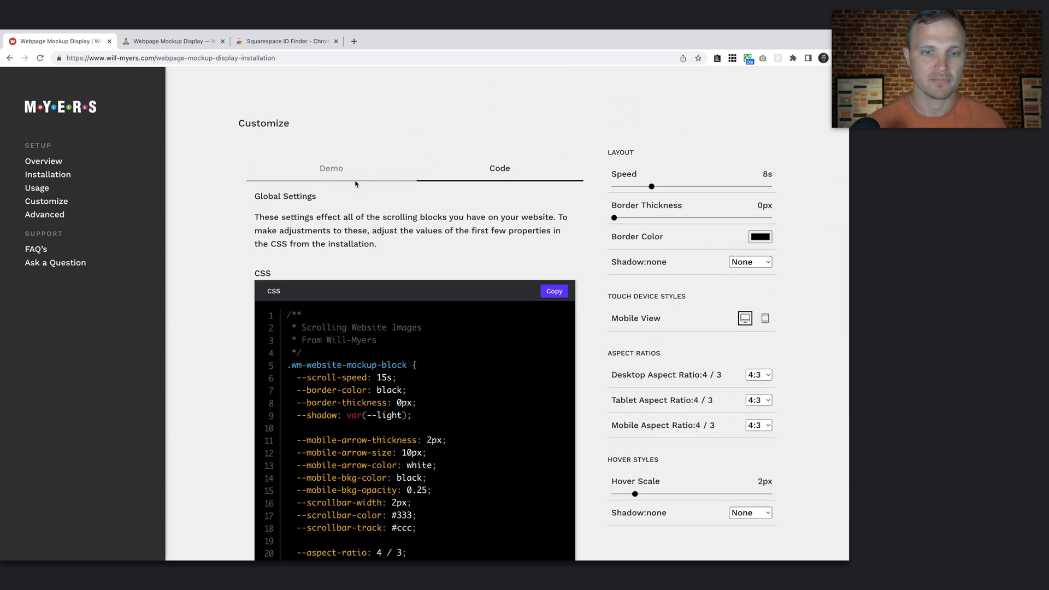
# Give the live demo a 15s scroll speed and a 2px border in a new colour
pyautogui.click(330, 168)
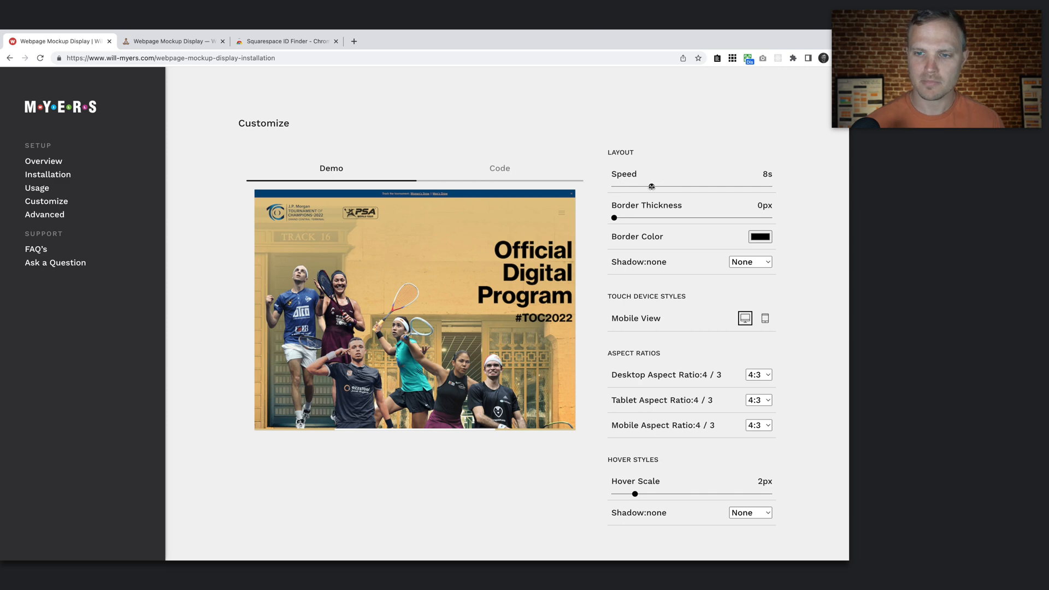
pyautogui.moveTo(650, 186); pyautogui.dragTo(689, 186)
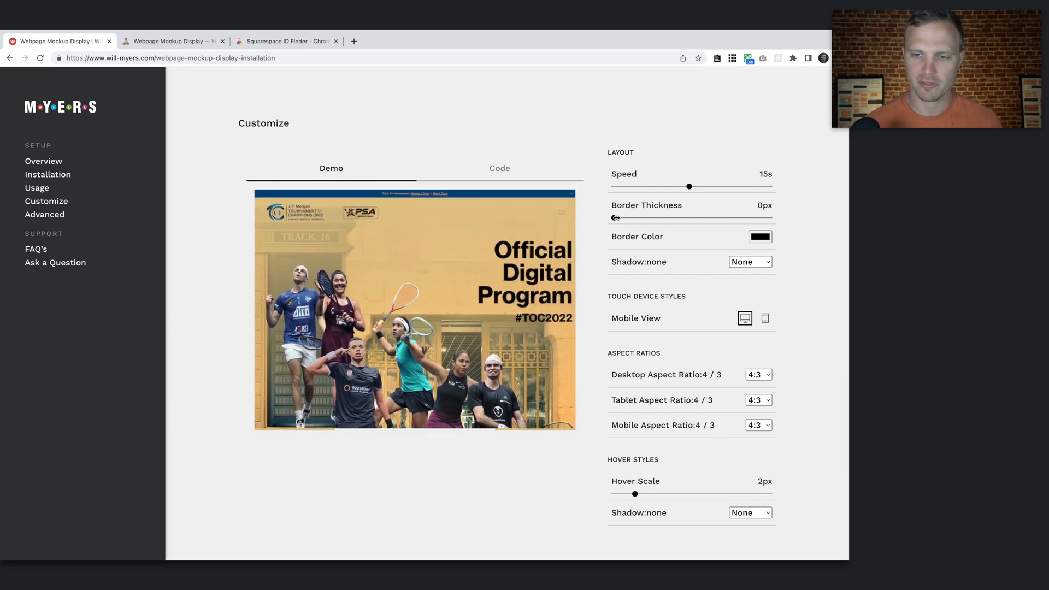
pyautogui.moveTo(610, 217); pyautogui.dragTo(615, 216)
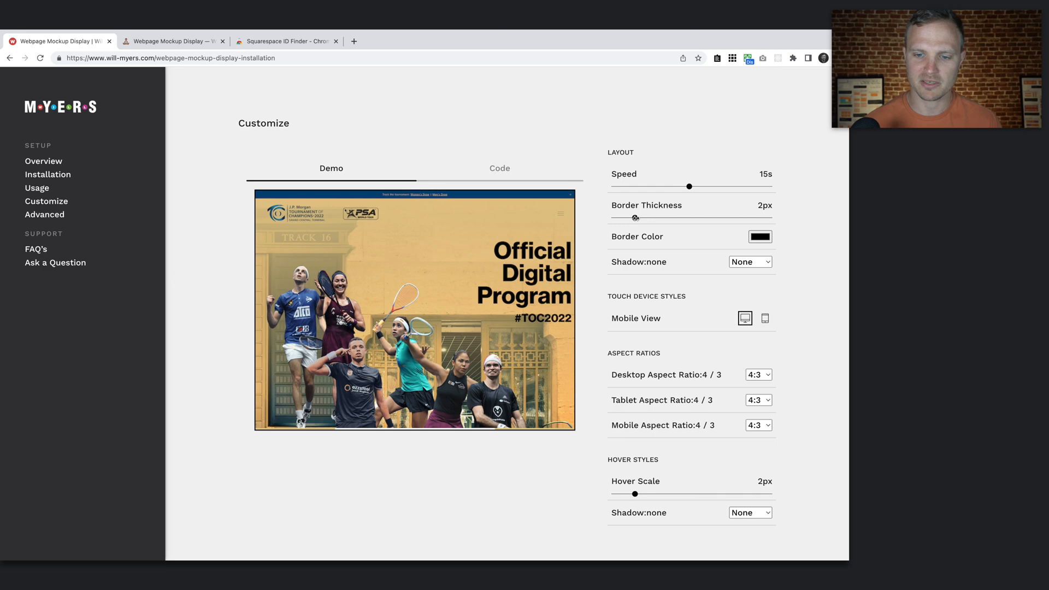
pyautogui.click(759, 236)
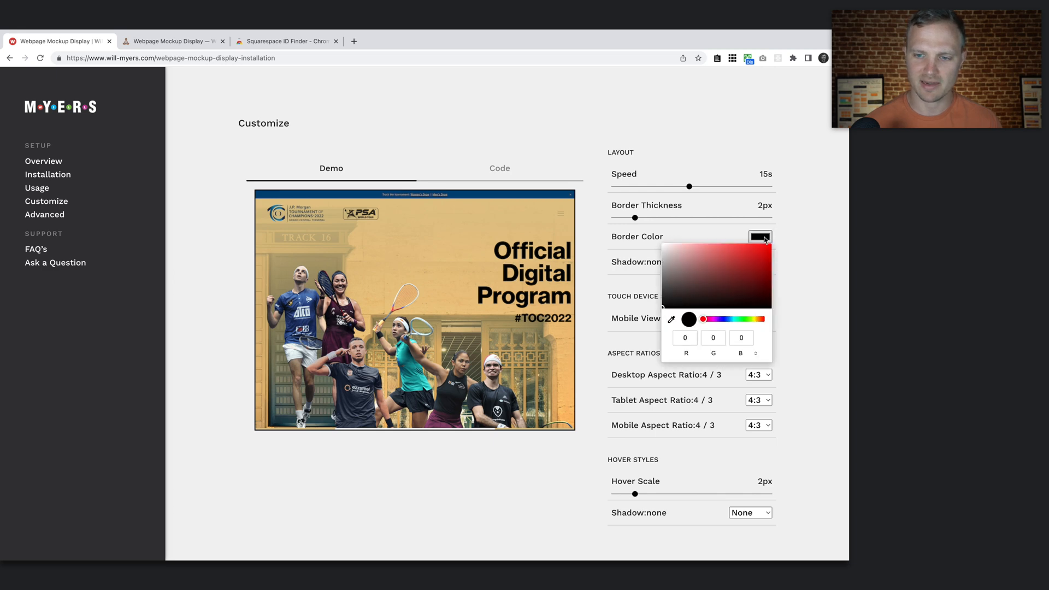
pyautogui.click(748, 262)
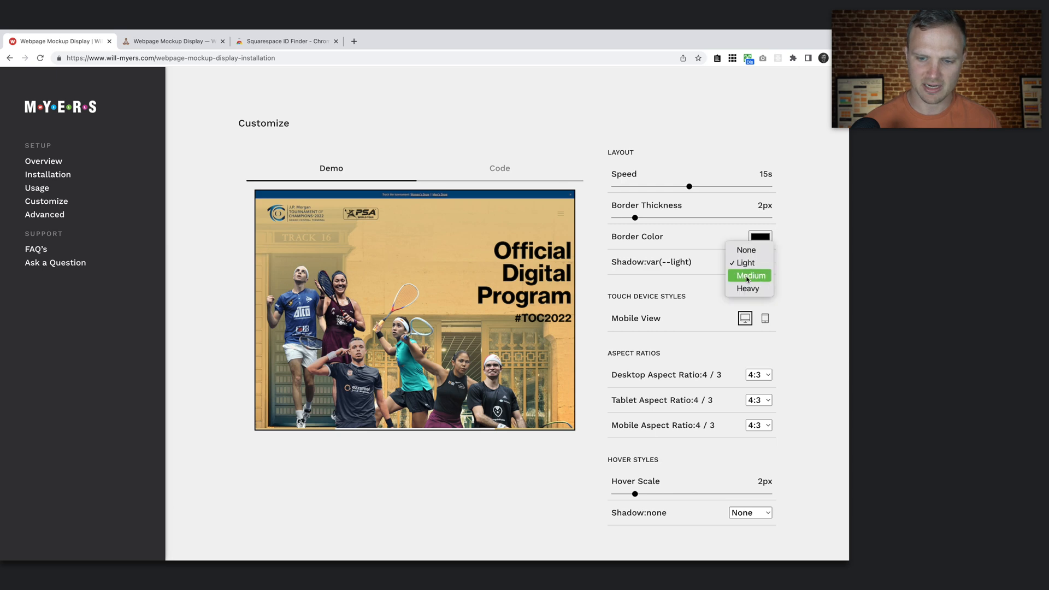
# Set a medium shadow and 16:9 aspect ratio for desktop, tablet and mobile
pyautogui.click(748, 275)
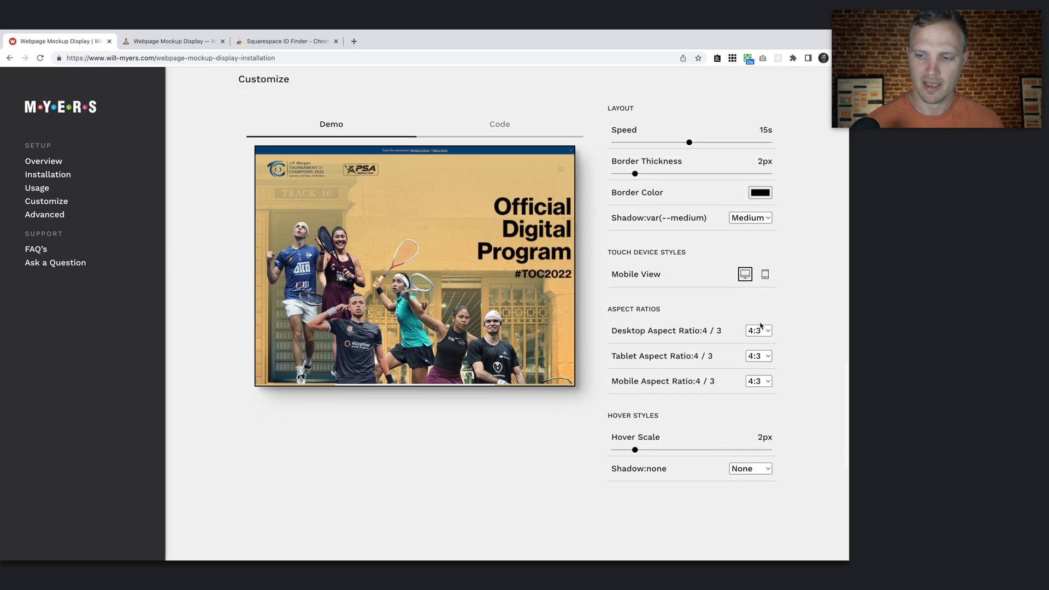
pyautogui.click(757, 330)
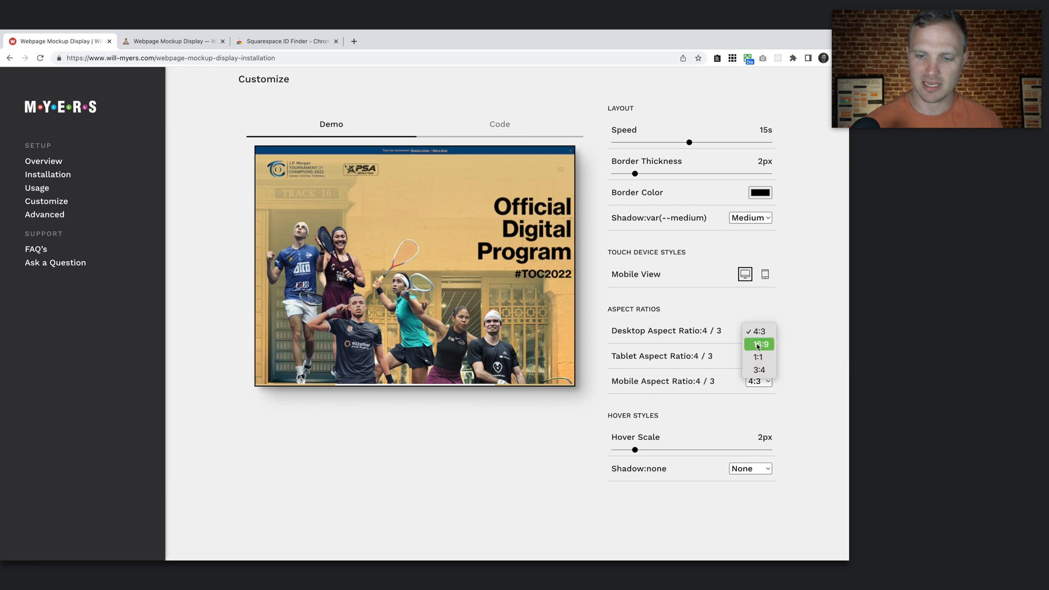
pyautogui.click(758, 343)
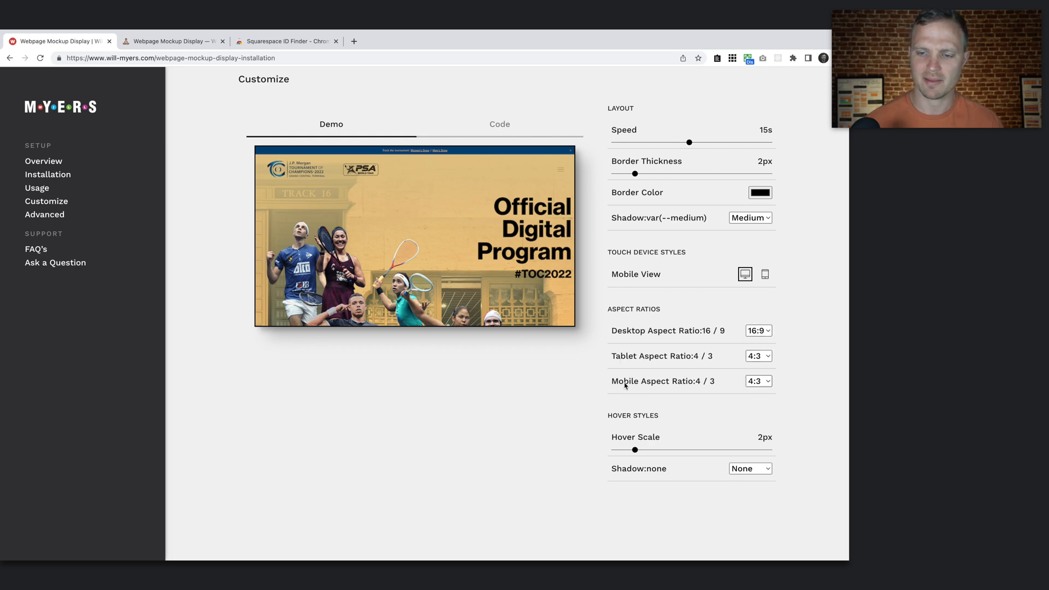
pyautogui.click(758, 355)
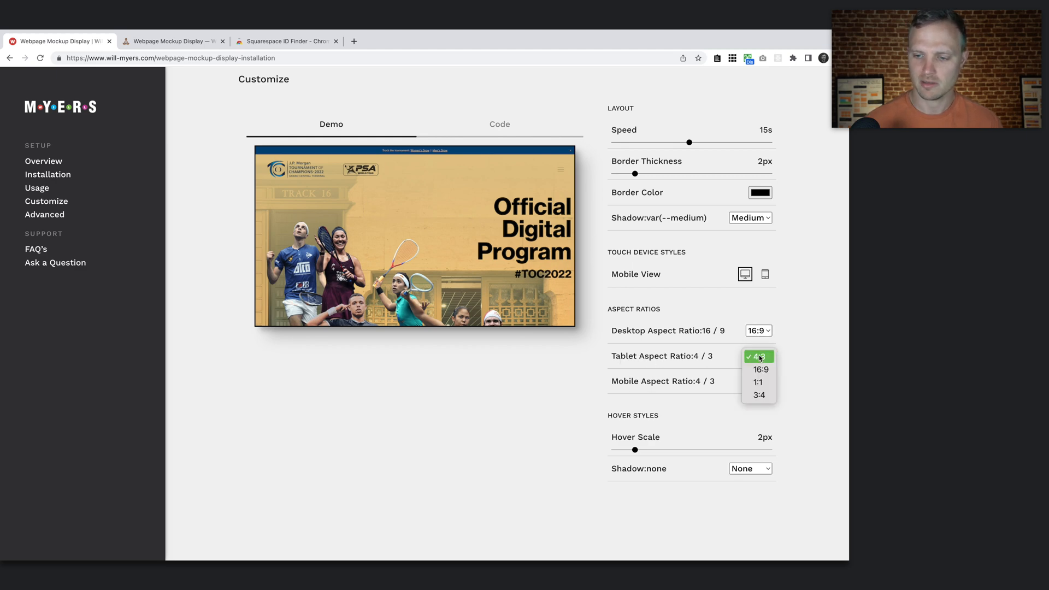
pyautogui.click(760, 369)
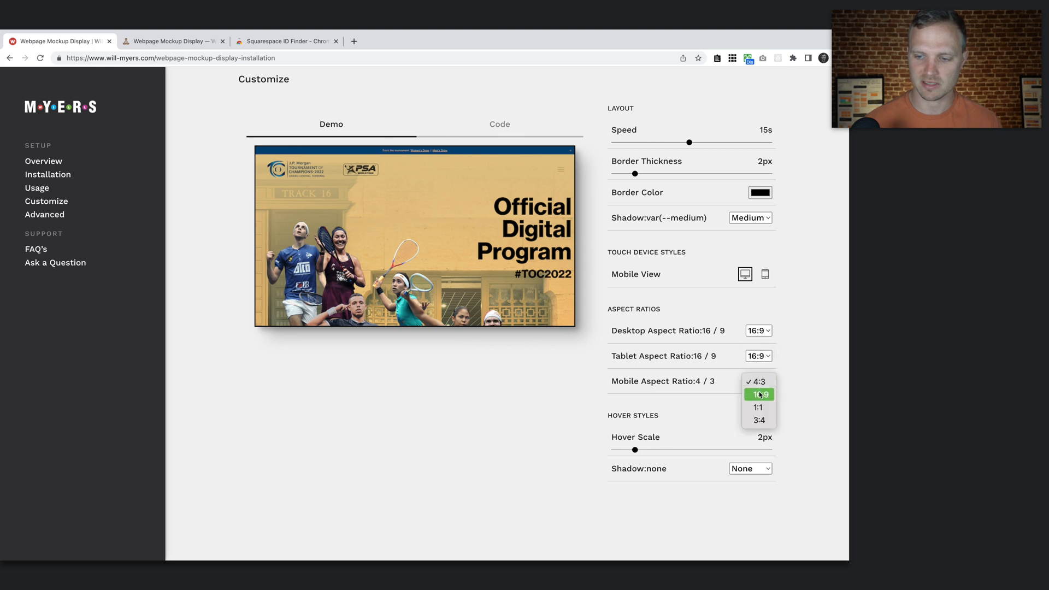
pyautogui.click(758, 394)
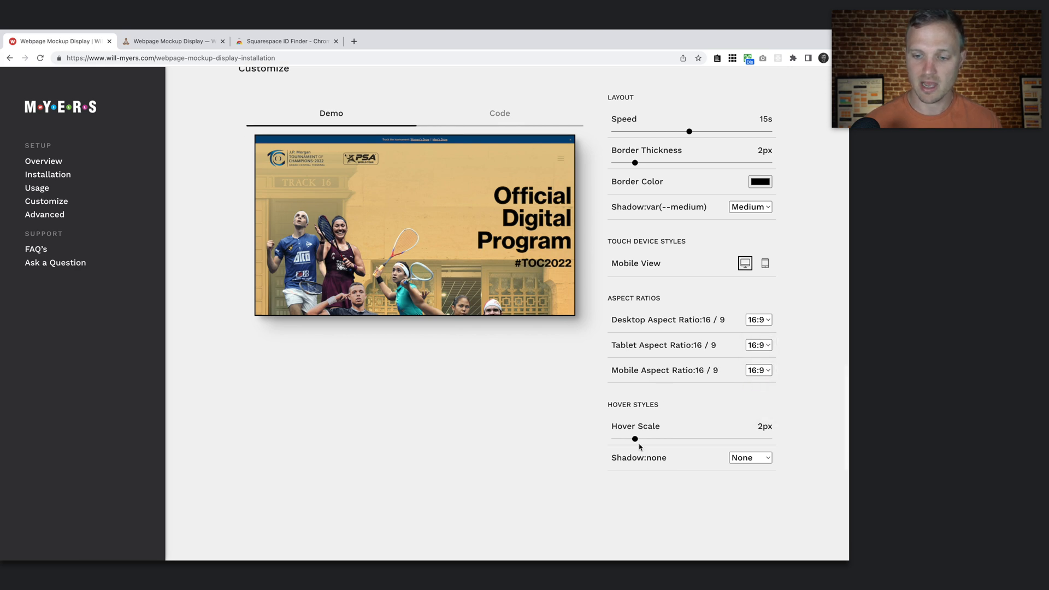
pyautogui.moveTo(634, 439); pyautogui.dragTo(644, 439)
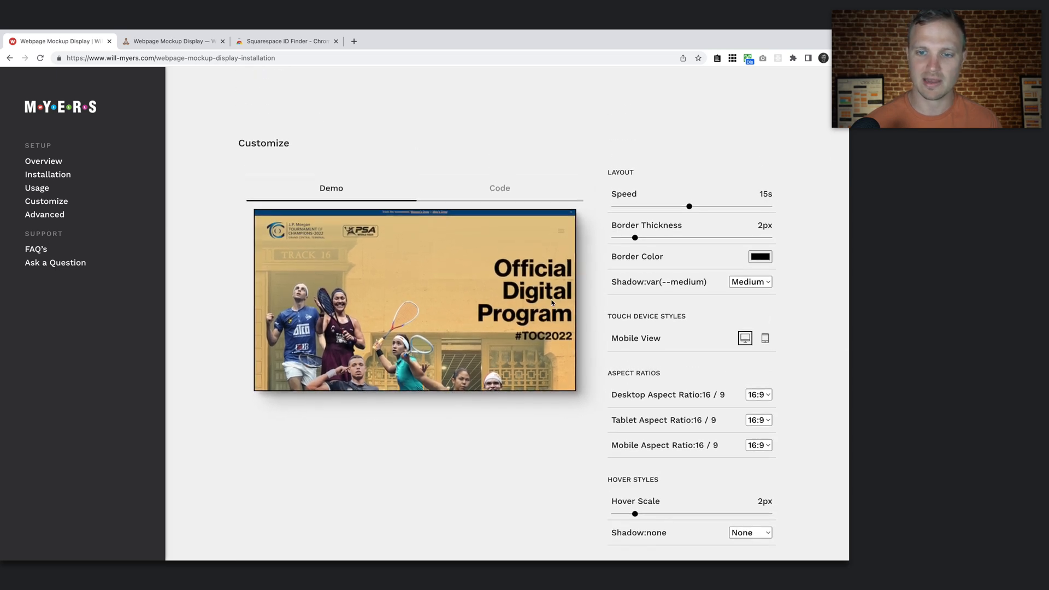
# Set the demo's mobile background colour to white and scrollbar colour to red
pyautogui.scroll(-3)
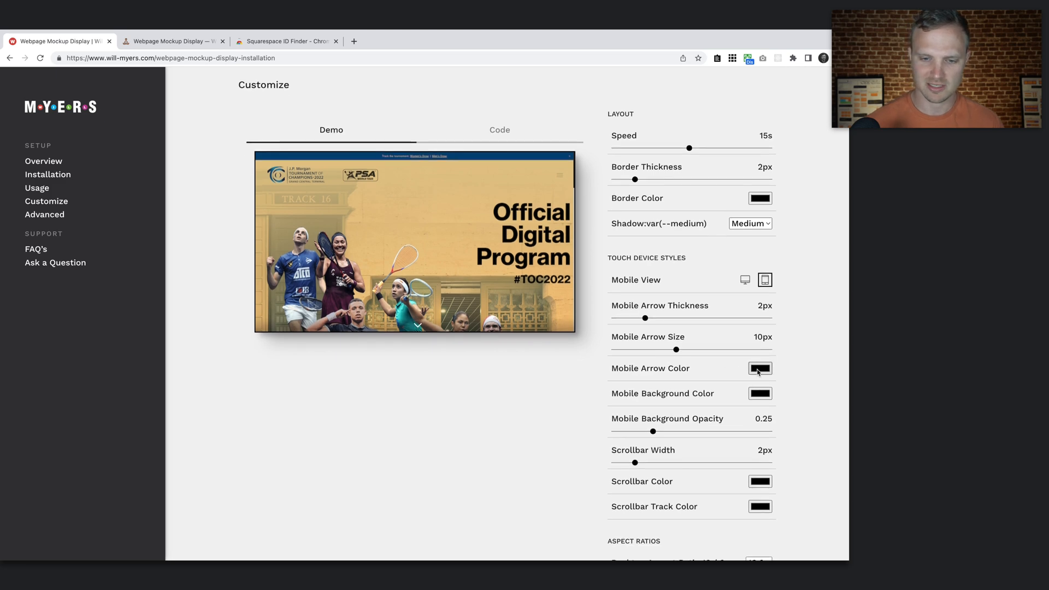
pyautogui.click(760, 367)
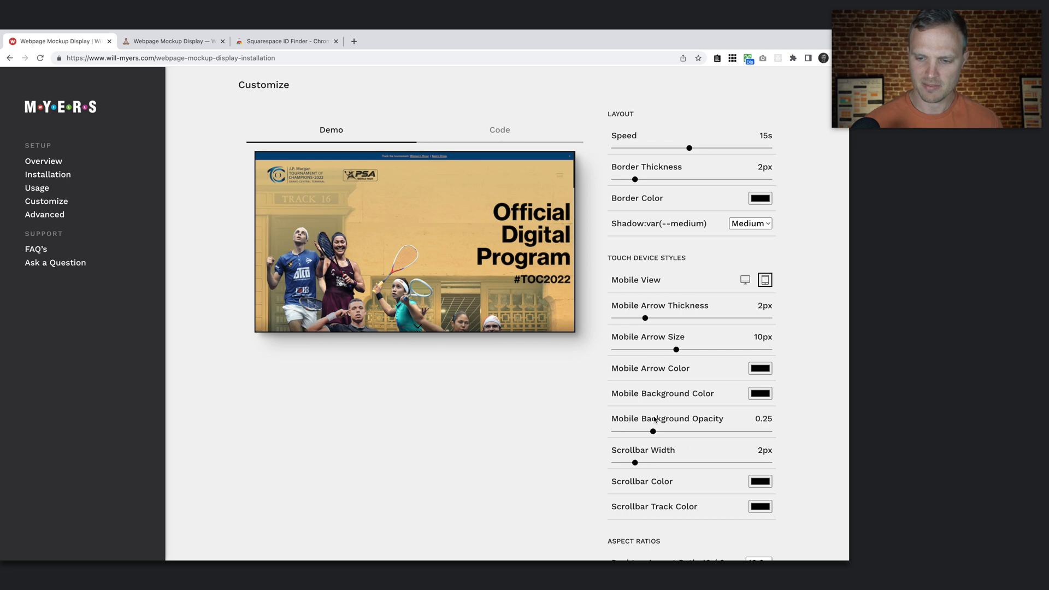
pyautogui.click(759, 393)
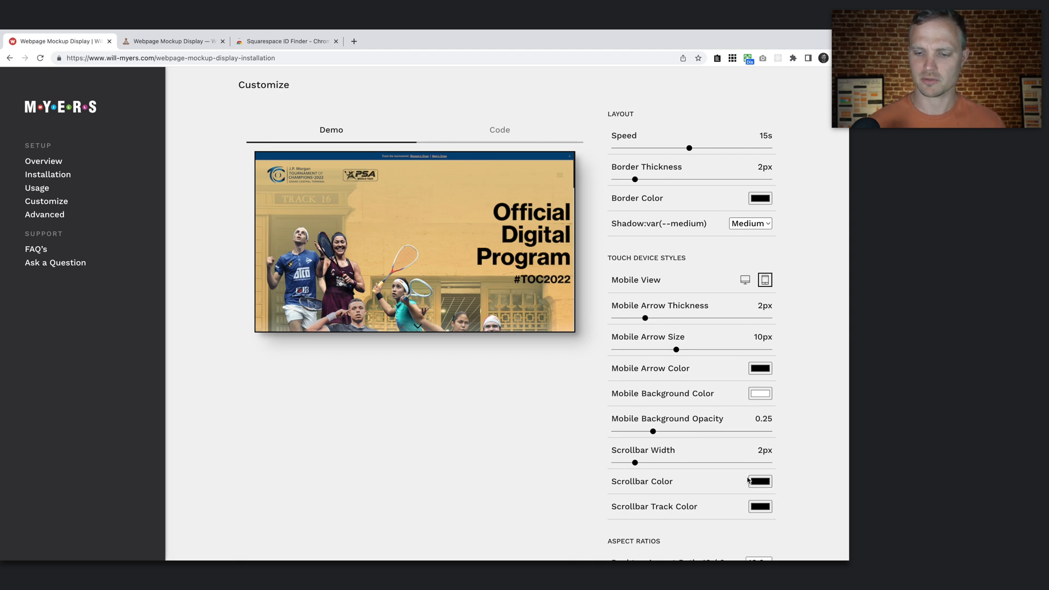
pyautogui.click(759, 480)
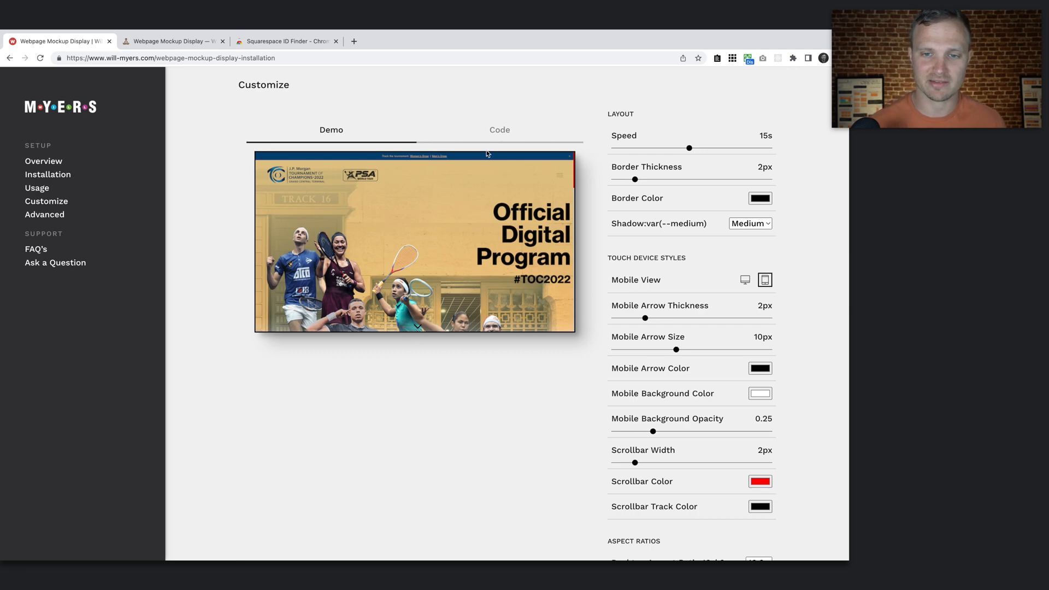
# Copy the generated CSS from the Code tab over to Squarespace
pyautogui.click(498, 130)
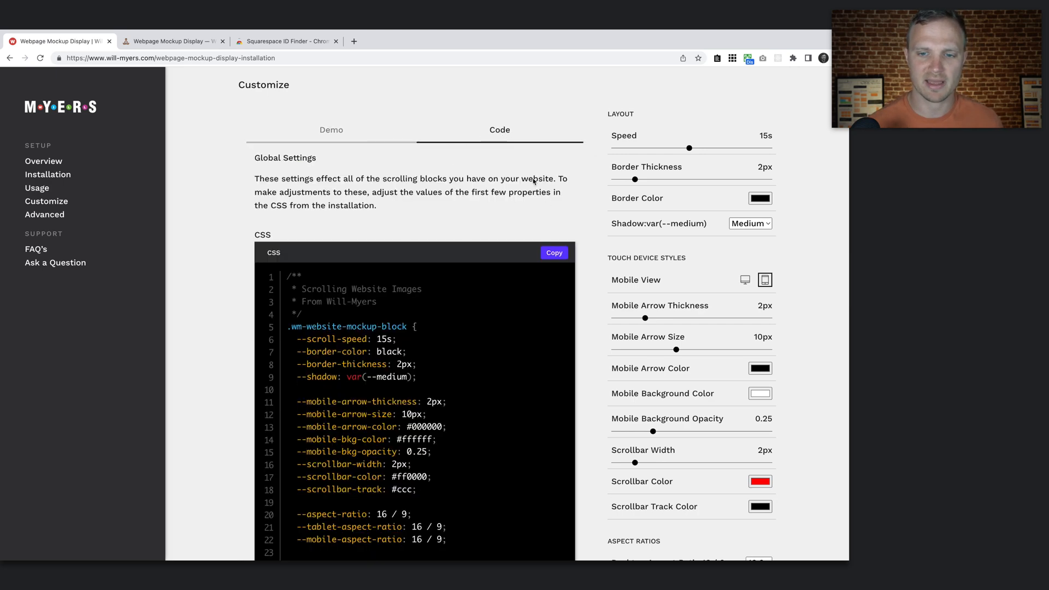
pyautogui.click(553, 252)
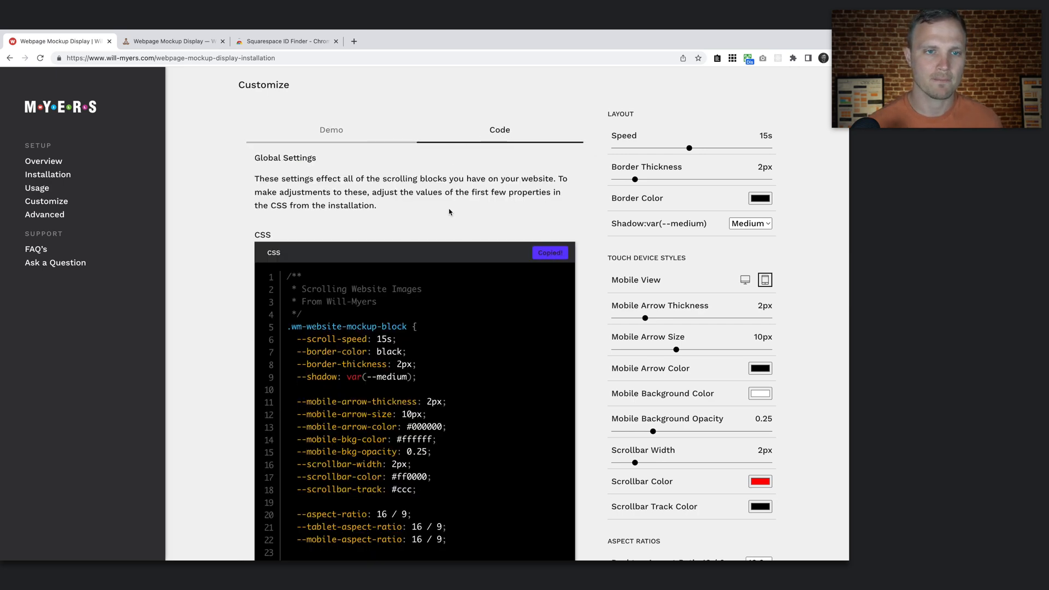
pyautogui.click(171, 41)
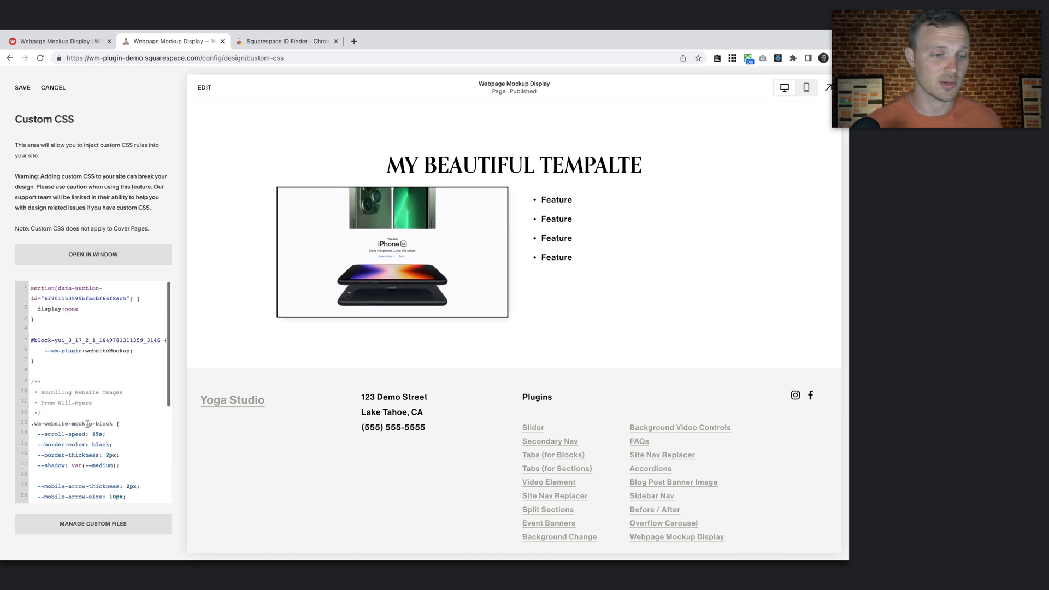
# Paste the global settings CSS below the websiteMockup rule and watch the preview scroll
pyautogui.scroll(-3)
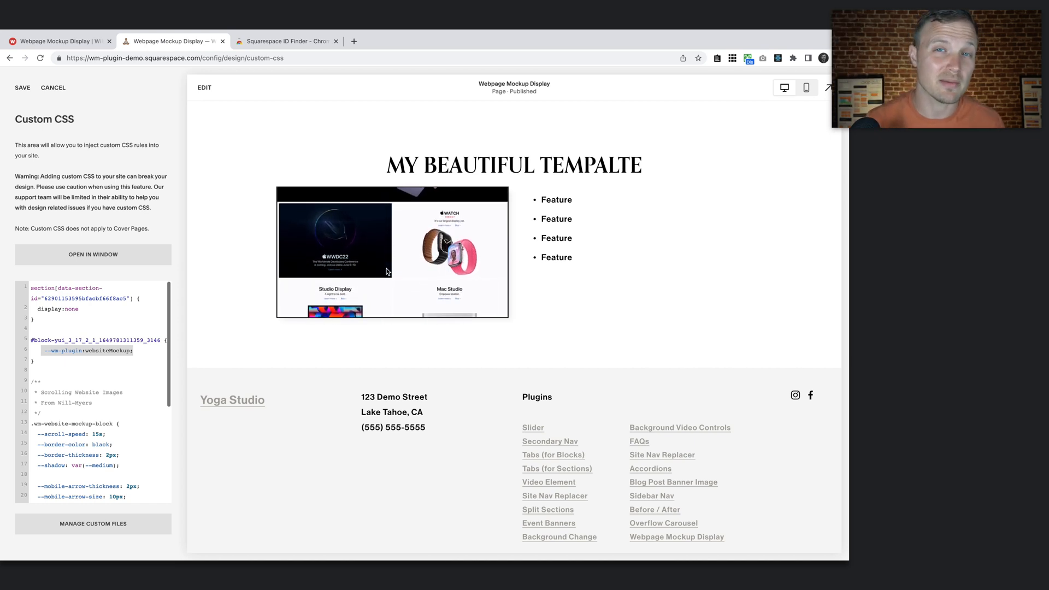
pyautogui.scroll(-3)
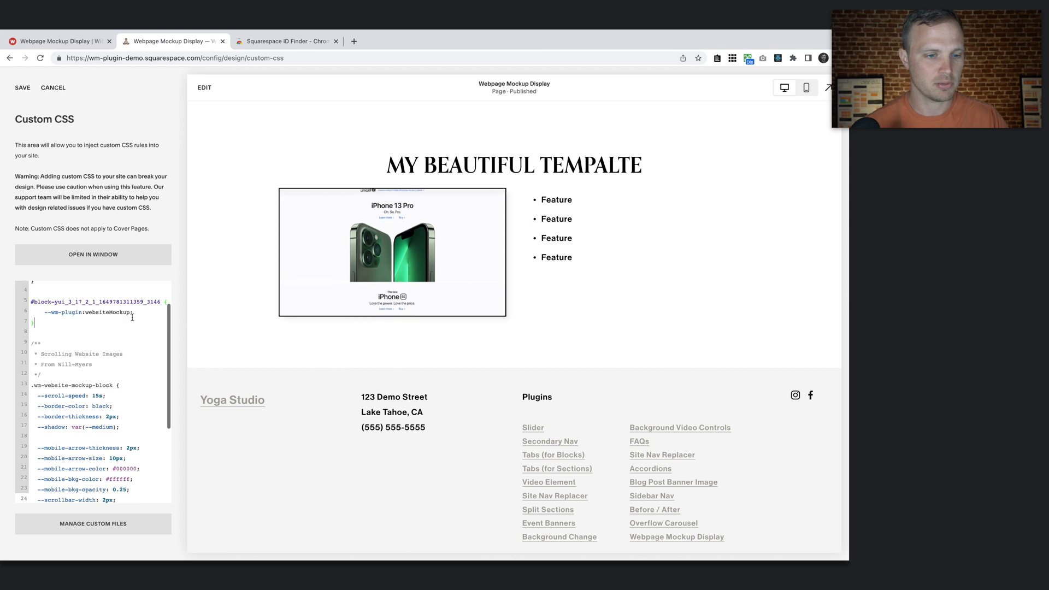
# Add --scroll-speed and --border-color: red overrides to the mockup block's CSS rule
pyautogui.write('--scroll-speed: 15s;')
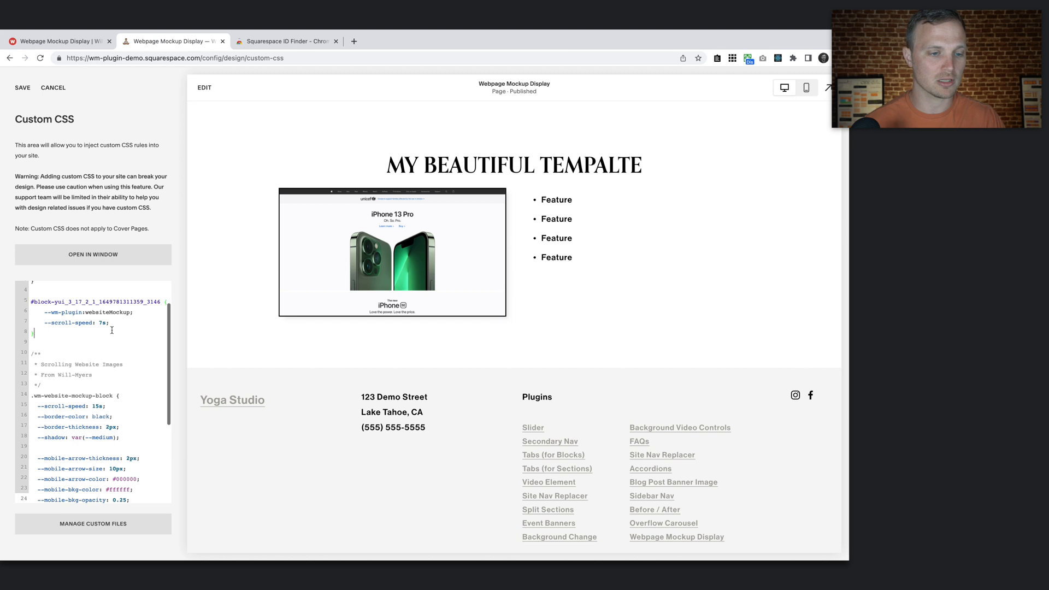
pyautogui.write('--border-color: black;')
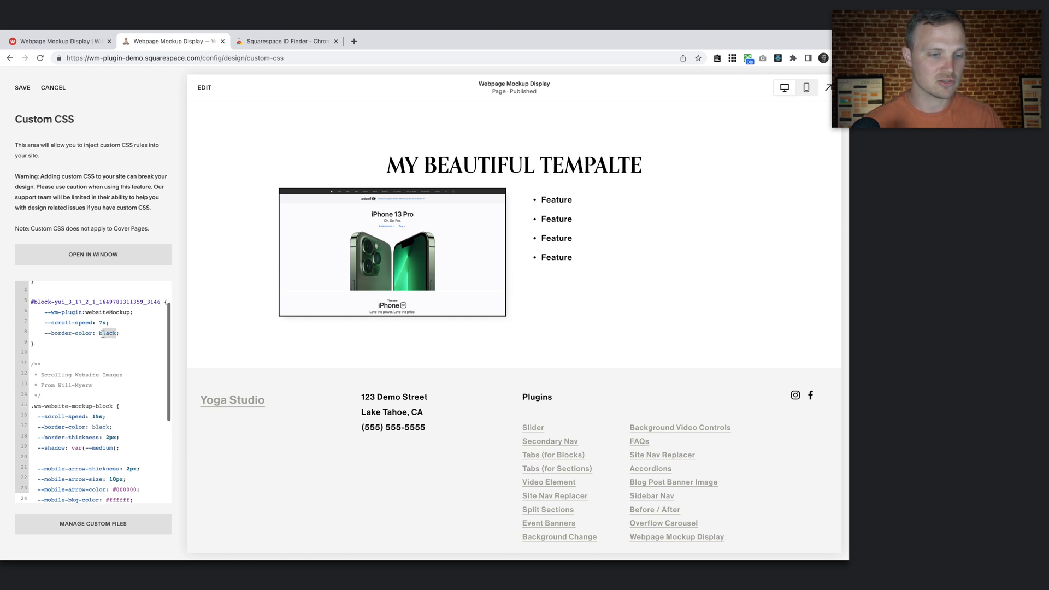
pyautogui.write('red')
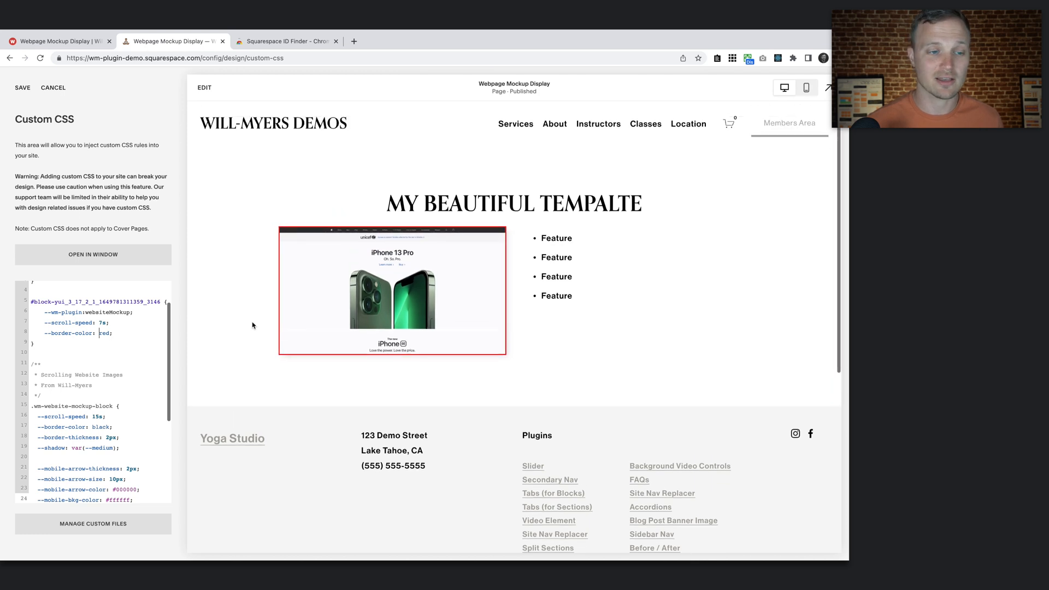
pyautogui.click(56, 41)
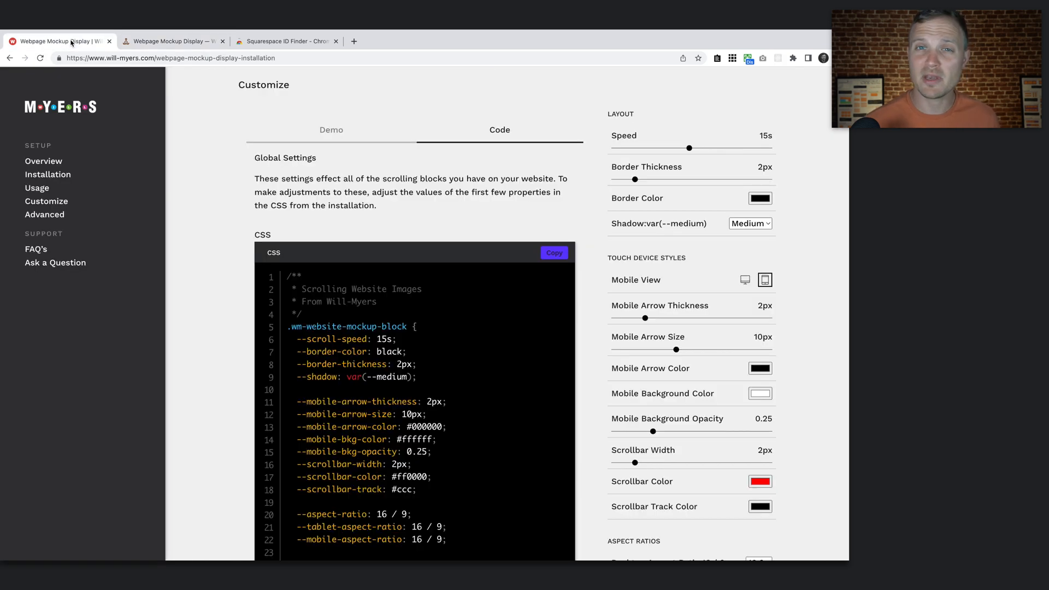